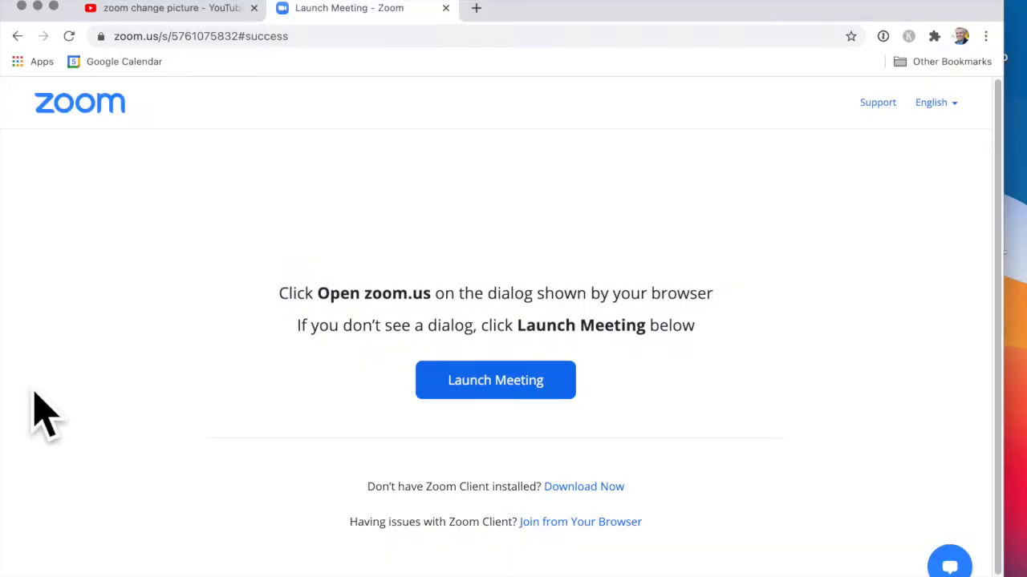
Load the 'How to CHANGE Your PROFILE PICTURE on Zoom' tutorial in Chrome and return to the Zoom meeting.
{"action": "left_click", "coordinate": [161, 8]}
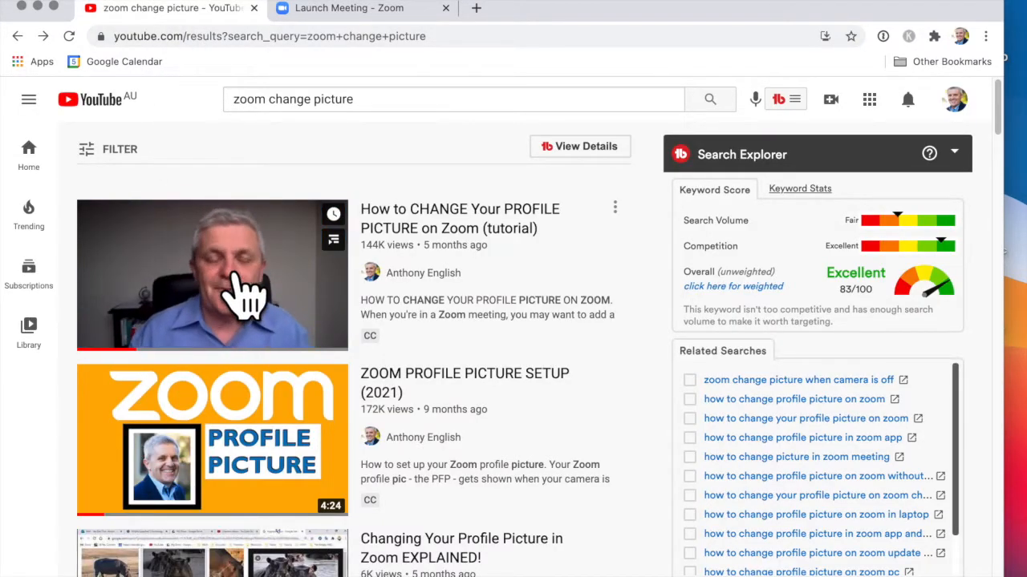
{"action": "left_click", "coordinate": [212, 275]}
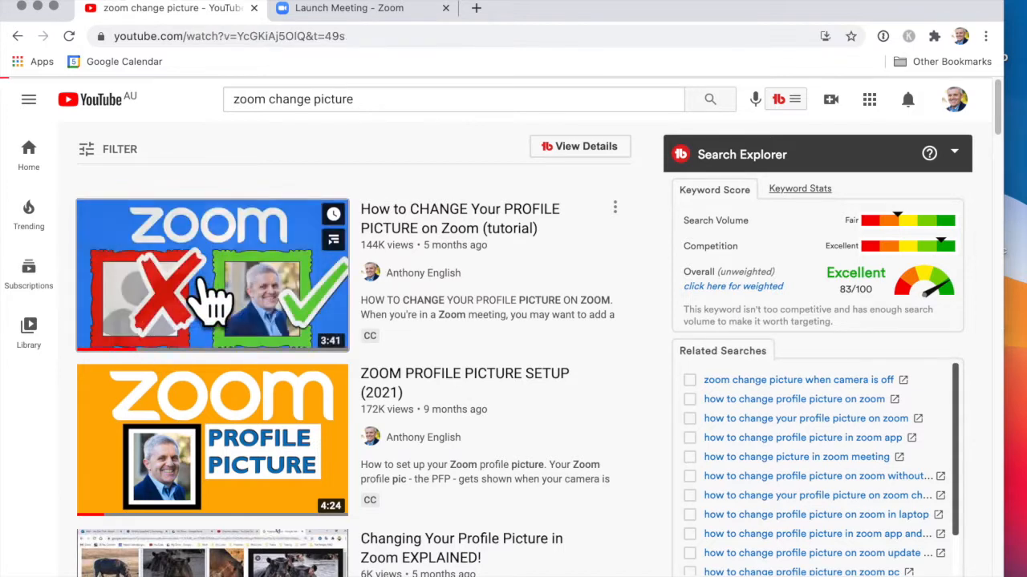
{"action": "left_click", "coordinate": [212, 275]}
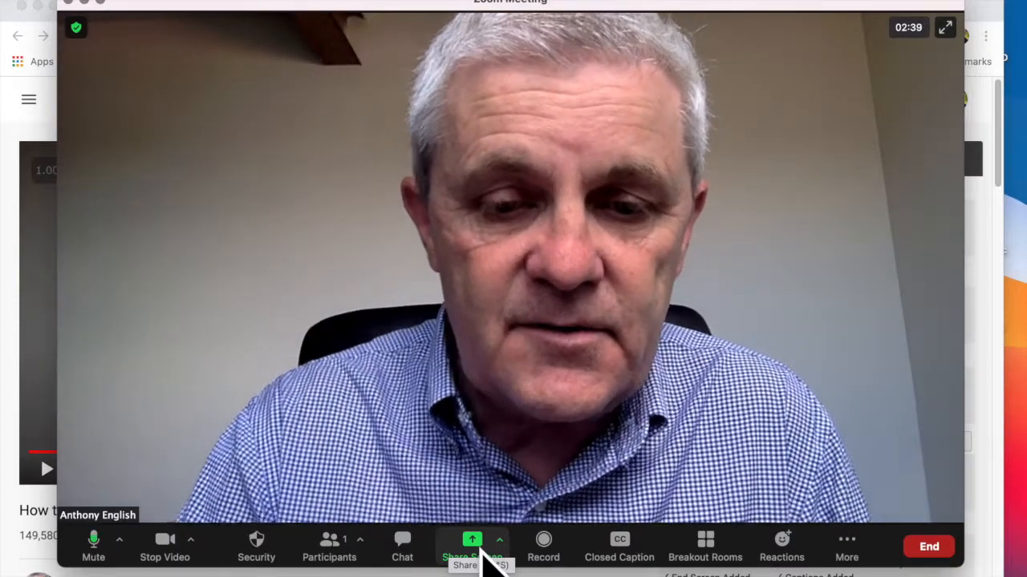
Choose the Chrome tutorial window to share with Share sound and Optimize for video clip enabled.
{"action": "left_click", "coordinate": [472, 546]}
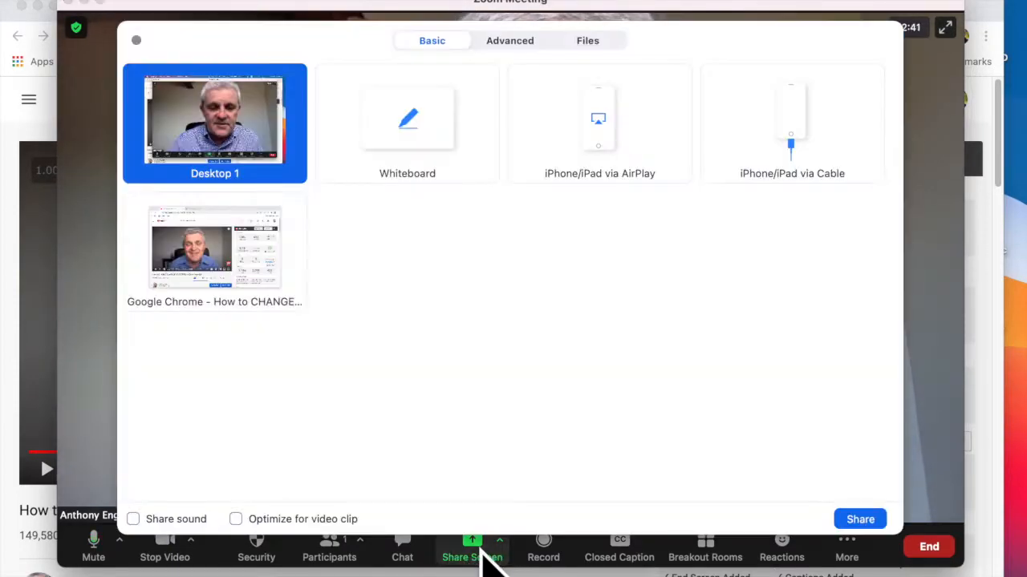
{"action": "left_click", "coordinate": [214, 247]}
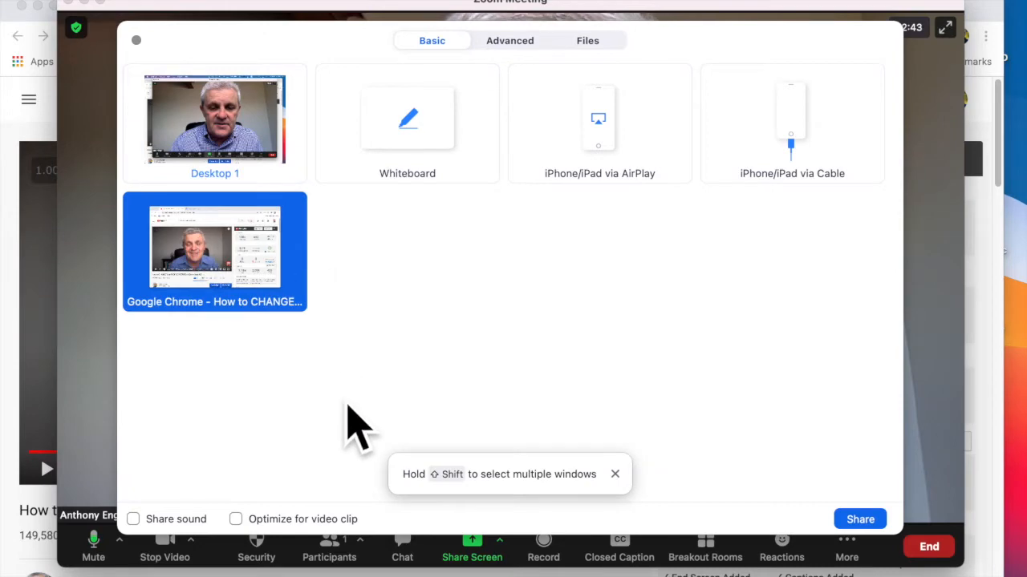
{"action": "mouse_move", "coordinate": [152, 549]}
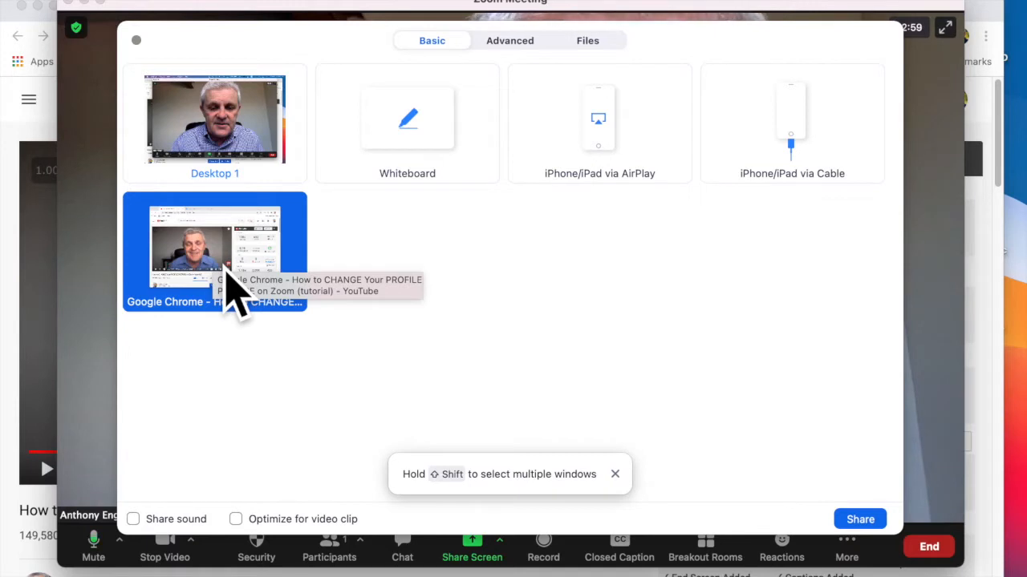
{"action": "left_click", "coordinate": [133, 519]}
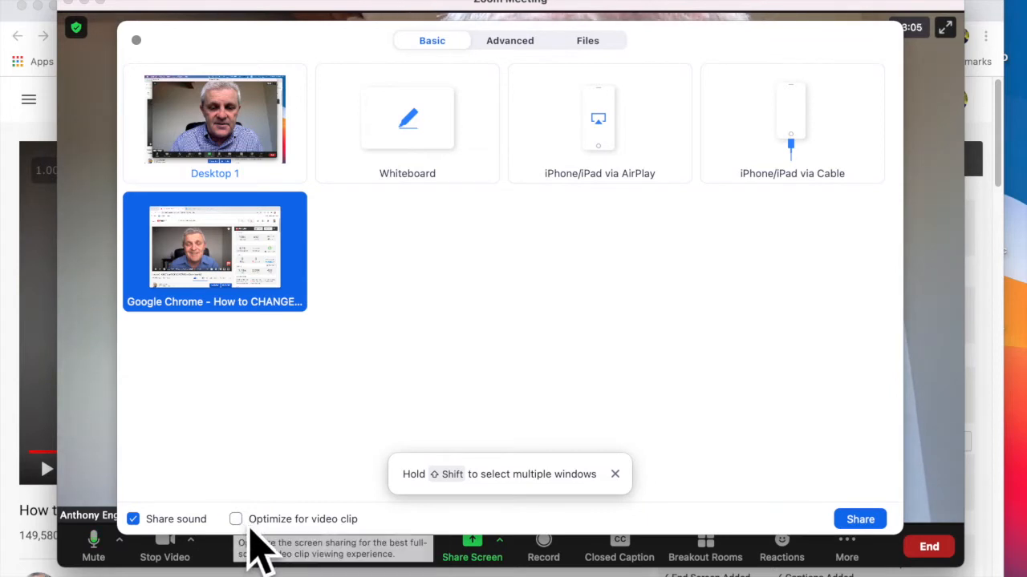
{"action": "left_click", "coordinate": [236, 519]}
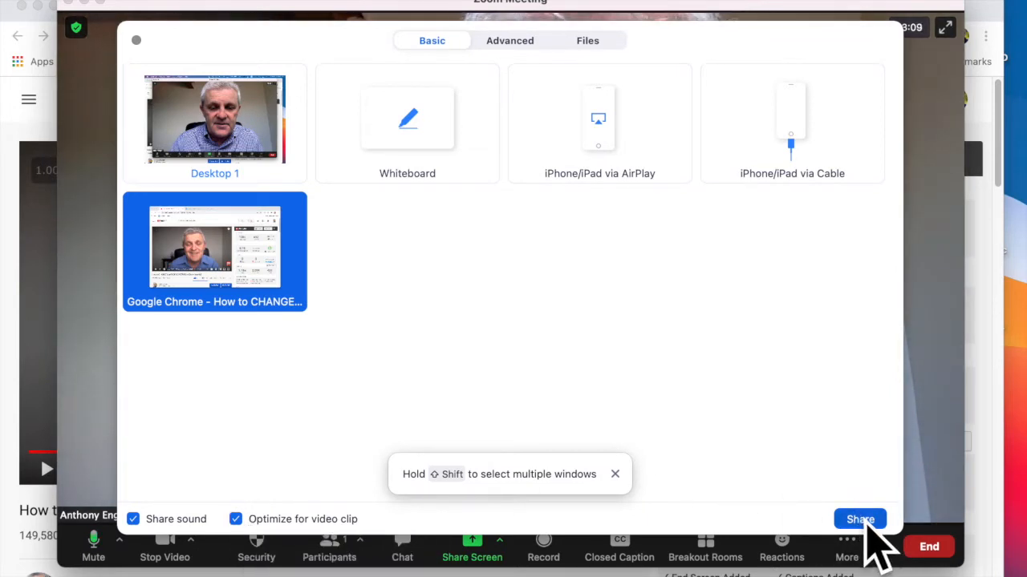
Share the Chrome window into the meeting, play the tutorial video, and mute your microphone.
{"action": "left_click", "coordinate": [859, 519]}
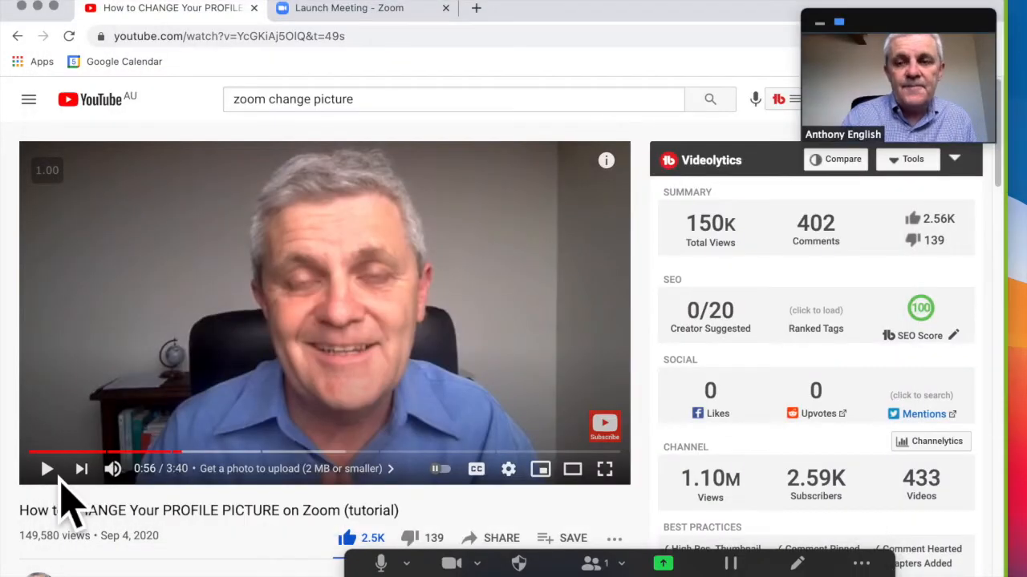
{"action": "mouse_move", "coordinate": [88, 501]}
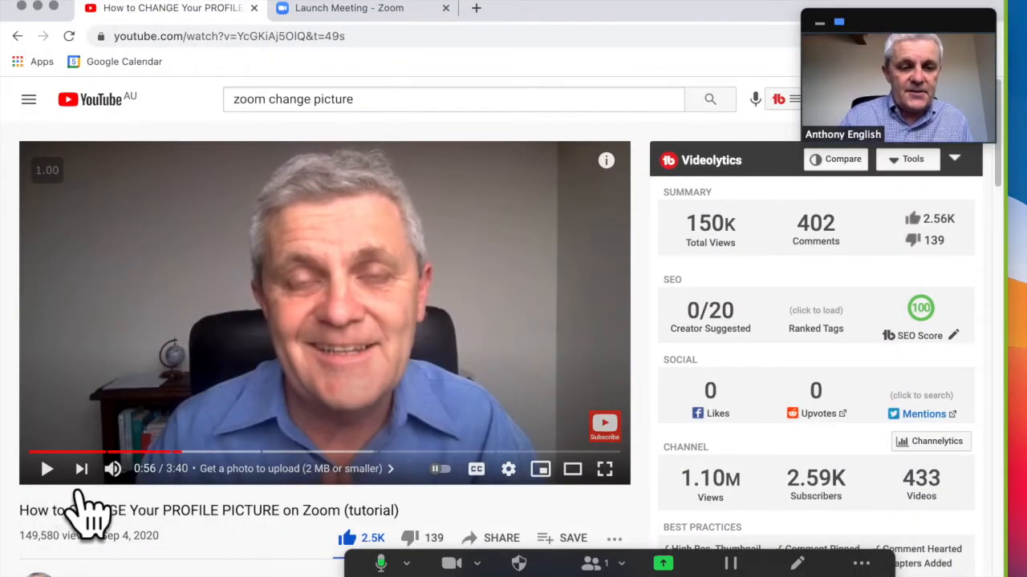
{"action": "left_click", "coordinate": [46, 469]}
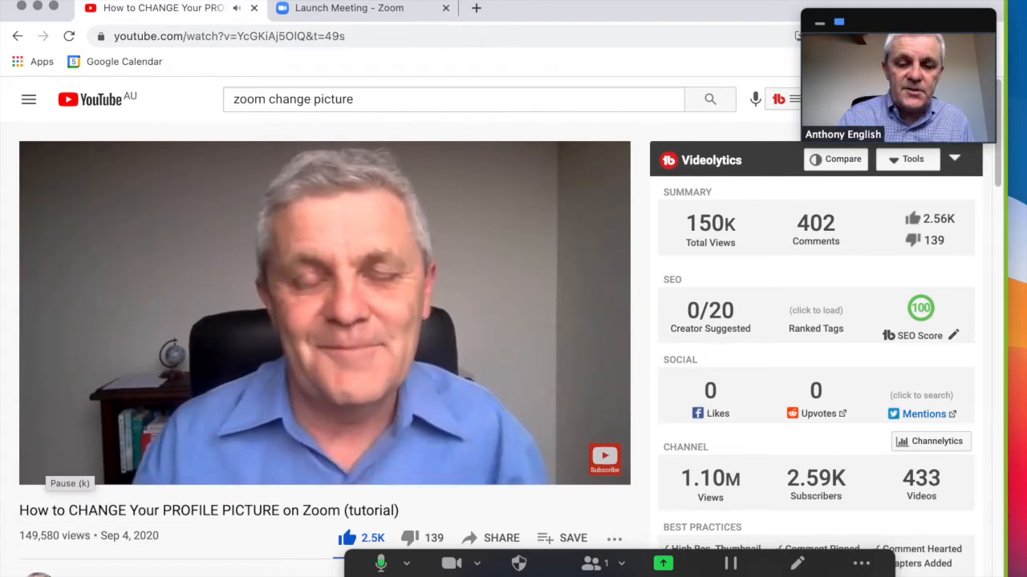
{"action": "left_click", "coordinate": [381, 563]}
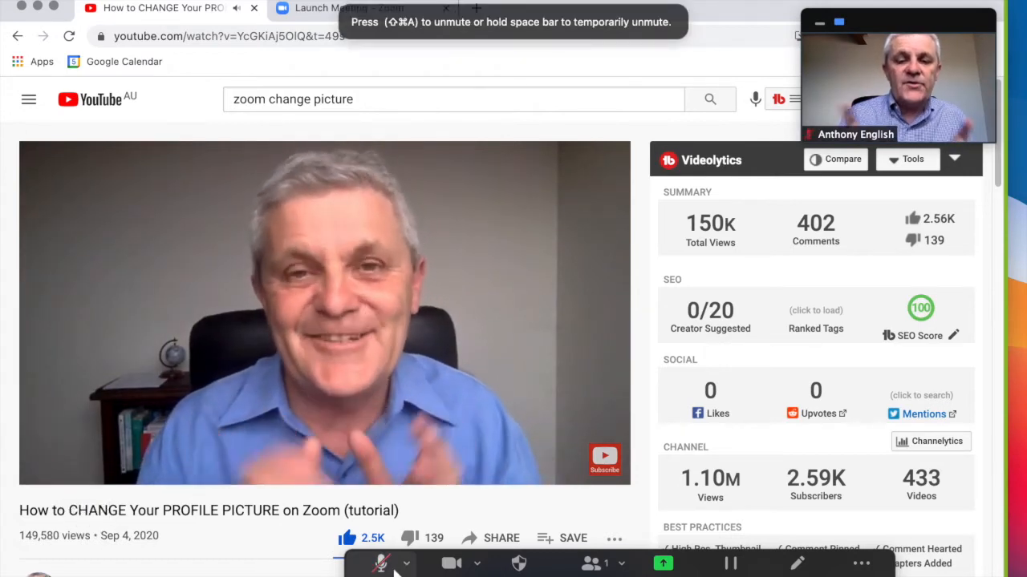
{"action": "left_click", "coordinate": [390, 563]}
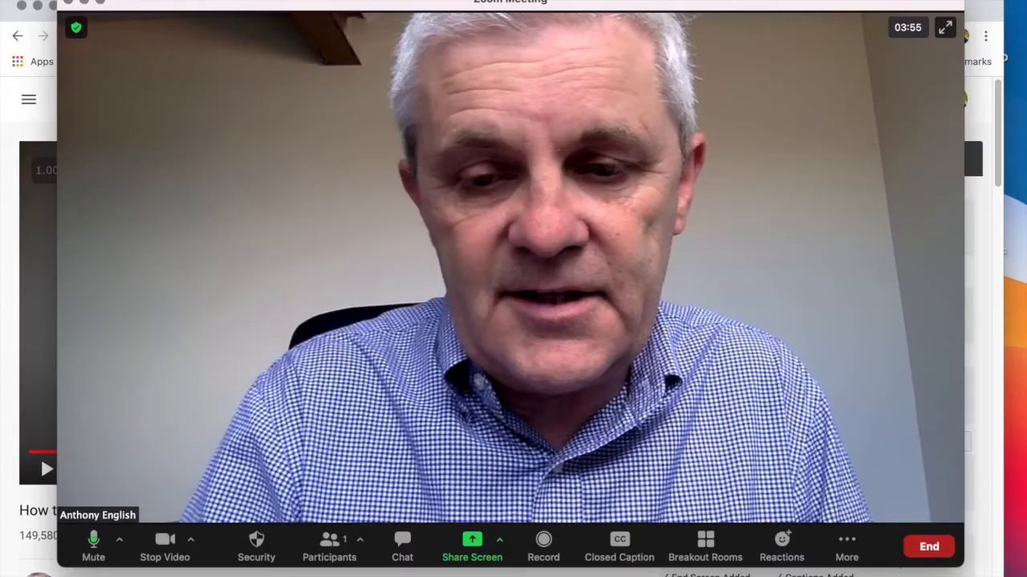
Reopen the share picker listing Desktop 1 and the Chrome tutorial window, options still enabled.
{"action": "left_click", "coordinate": [472, 546]}
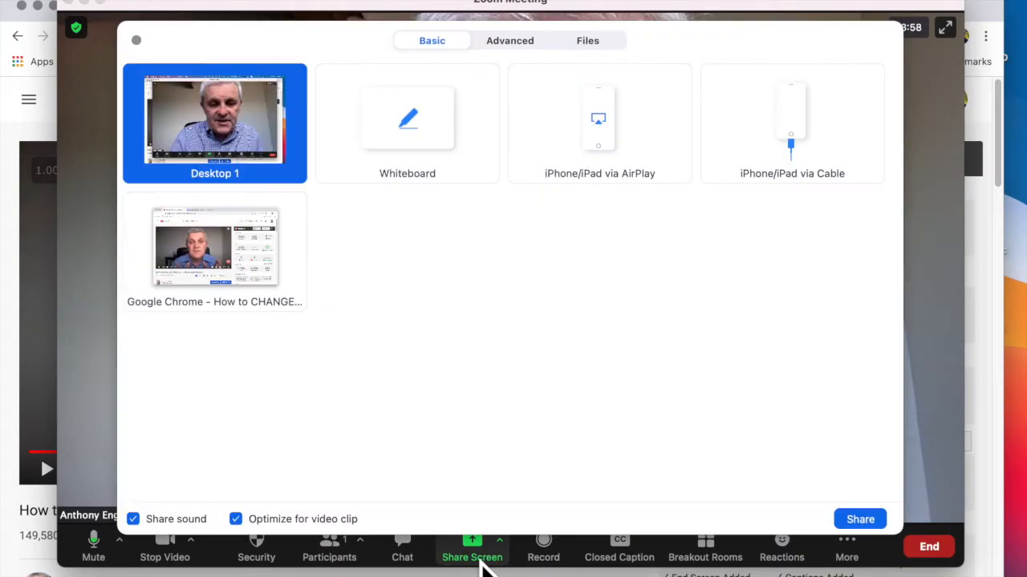